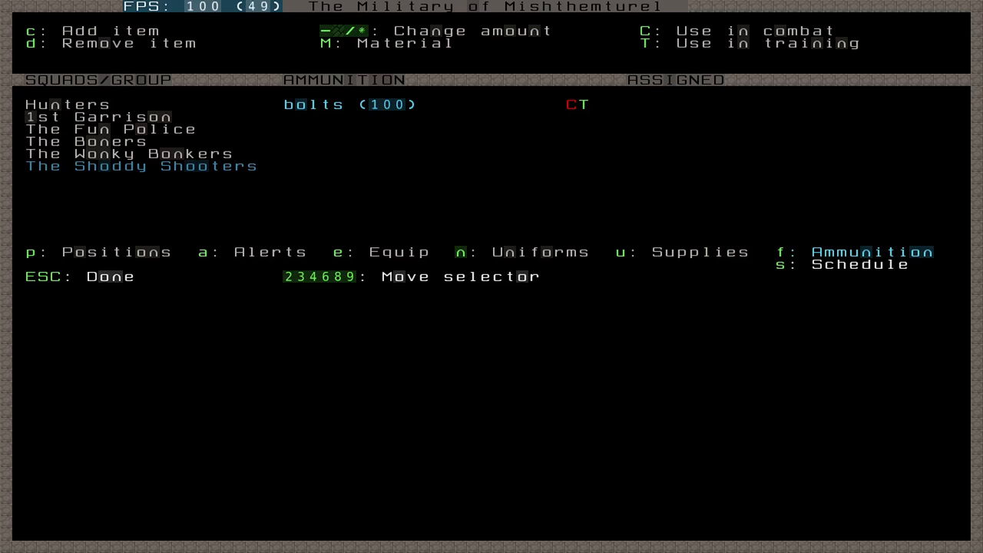
Add a 500-bolt entry to the Shoddy Shooters' ammunition and open its material list
click(388, 104)
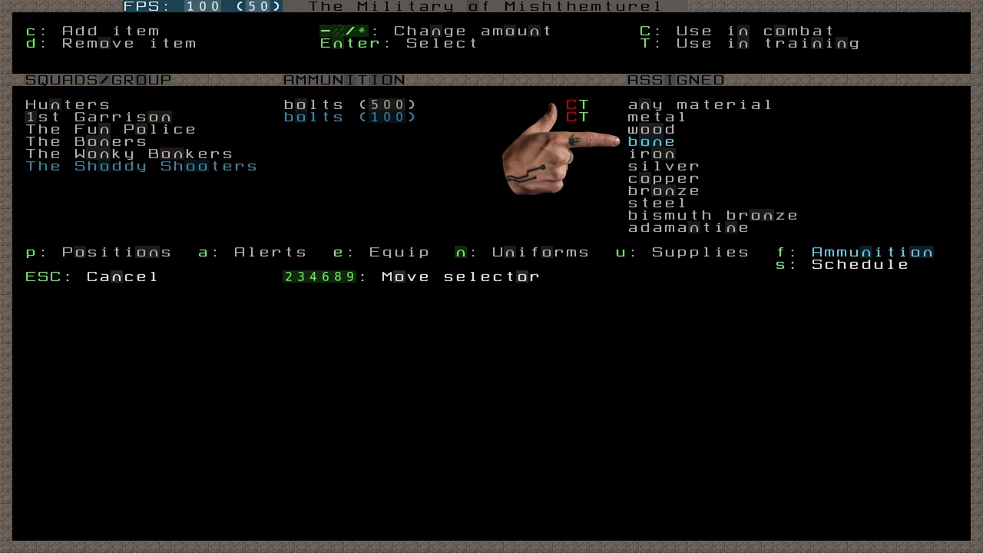
Choose and confirm a material for the new 500-bolt supply
key(up)
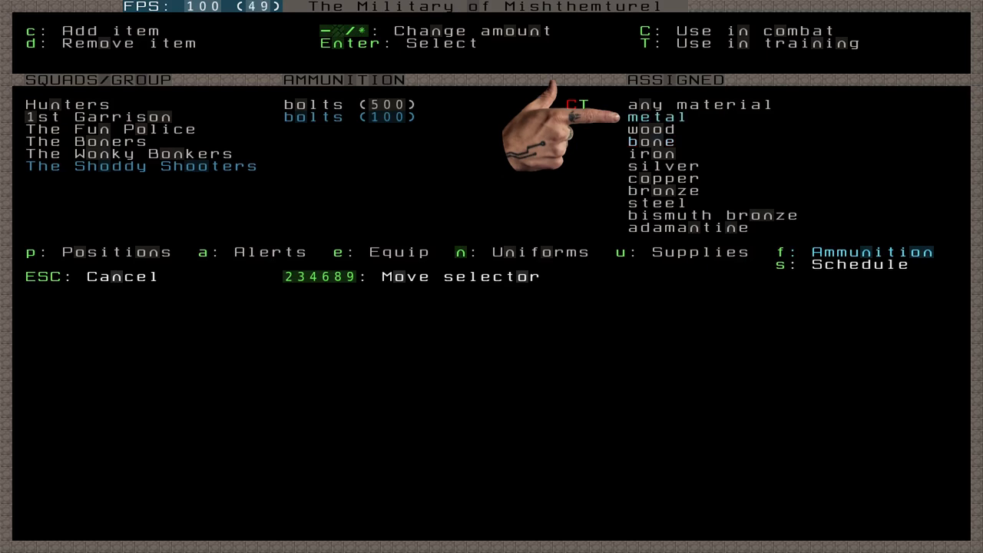
key(down)
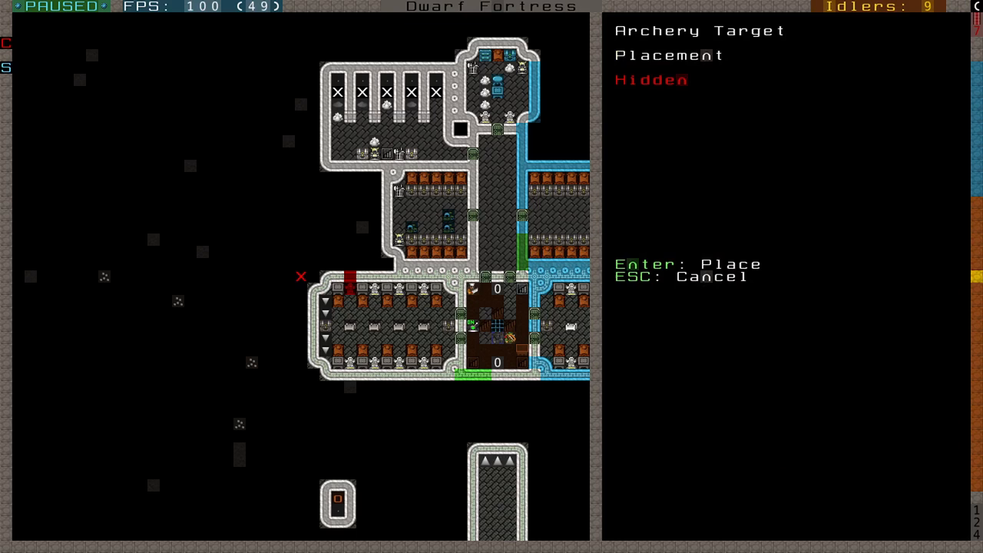
Place the archery target in the upper room and define a range from it
key(Escape)
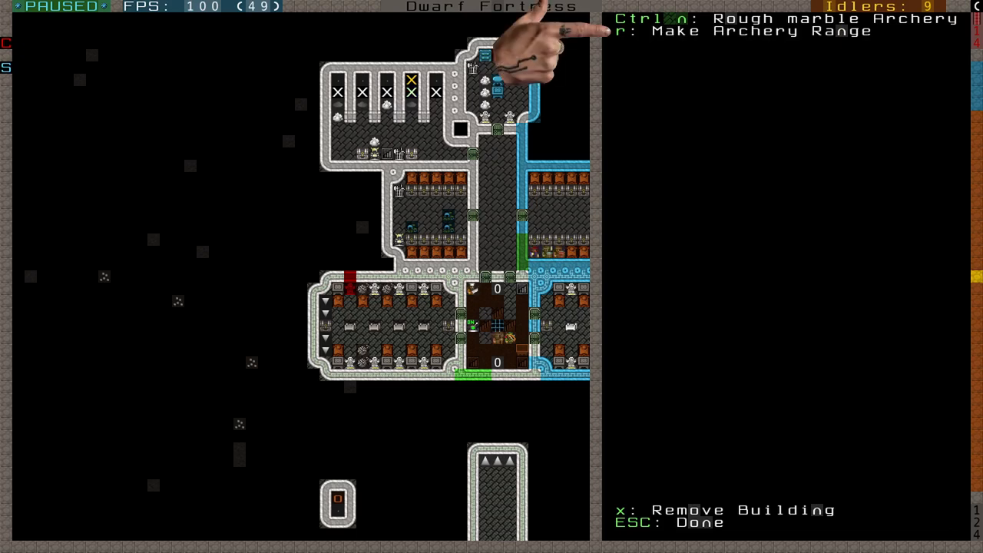
key(r)
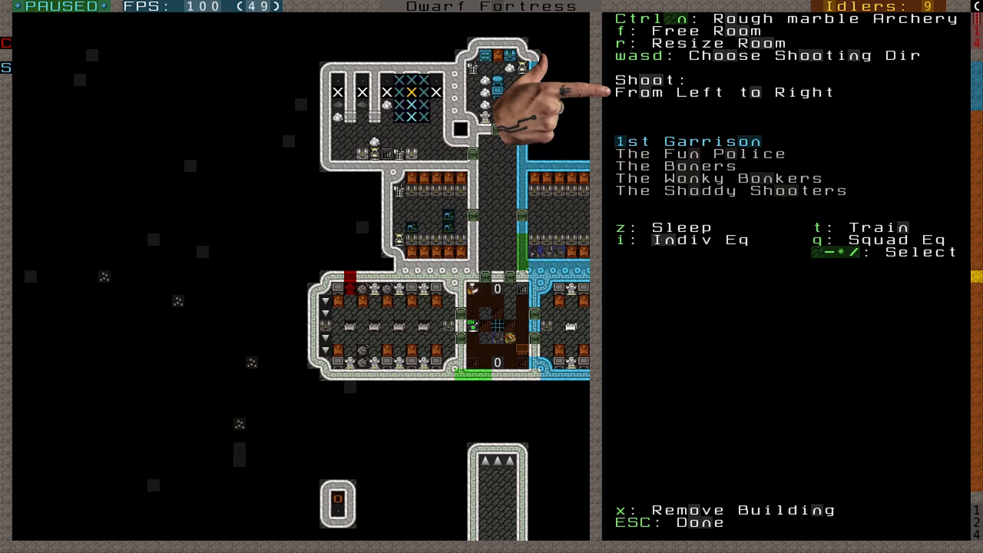
Assign the Shoddy Shooters to train at the archery range
key(s)
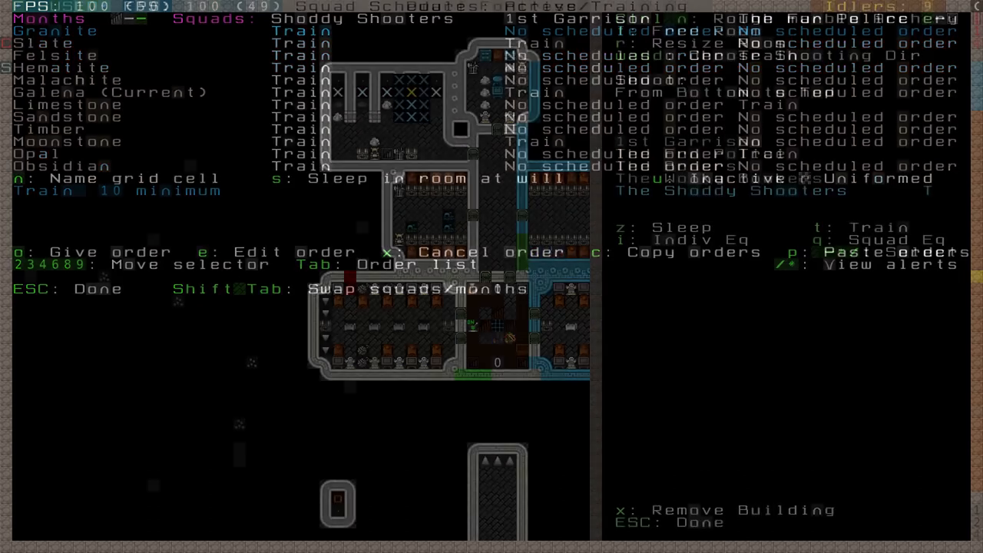
key(Escape)
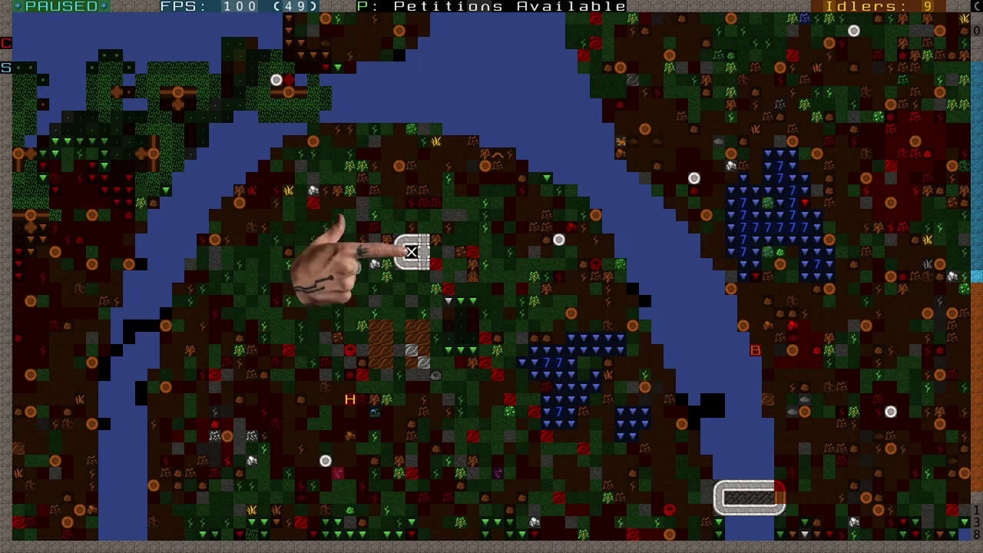
mouse_move(484, 261)
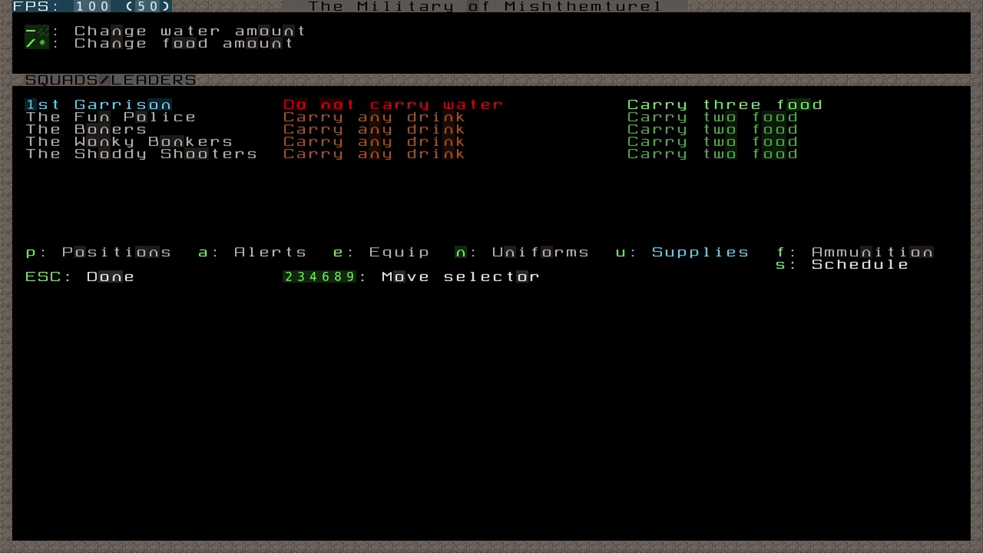
Set 1st Garrison's food ration to two and close the Supplies screen
key(/)
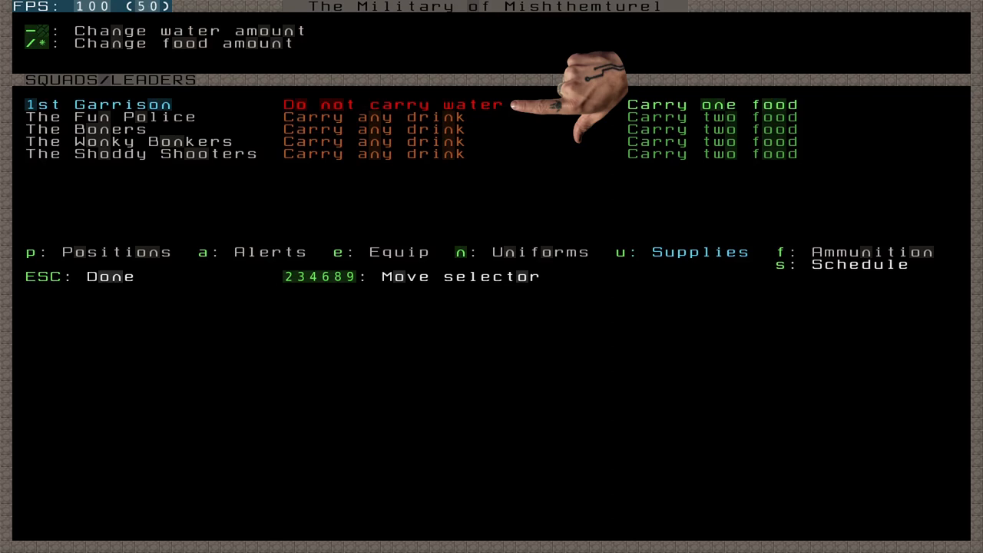
click(393, 104)
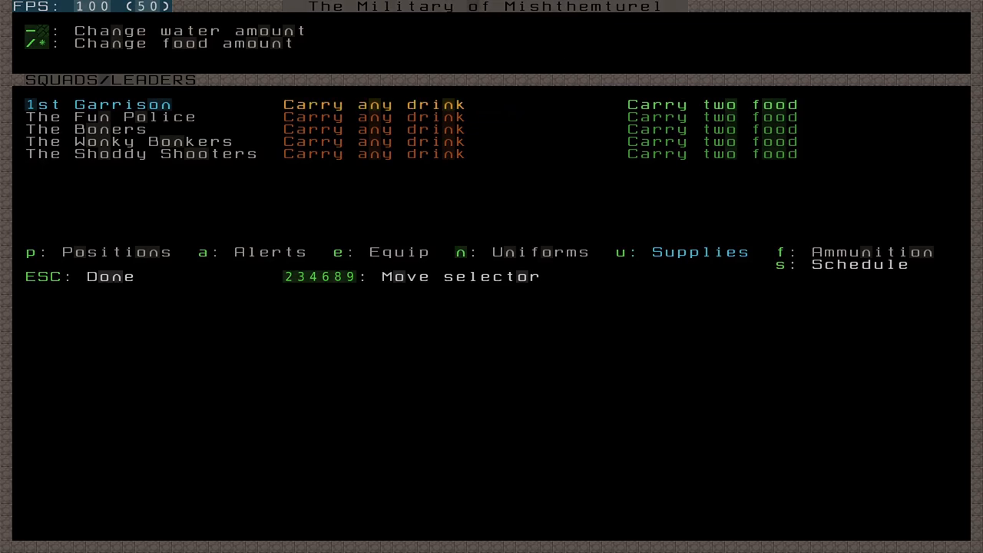
key(Escape)
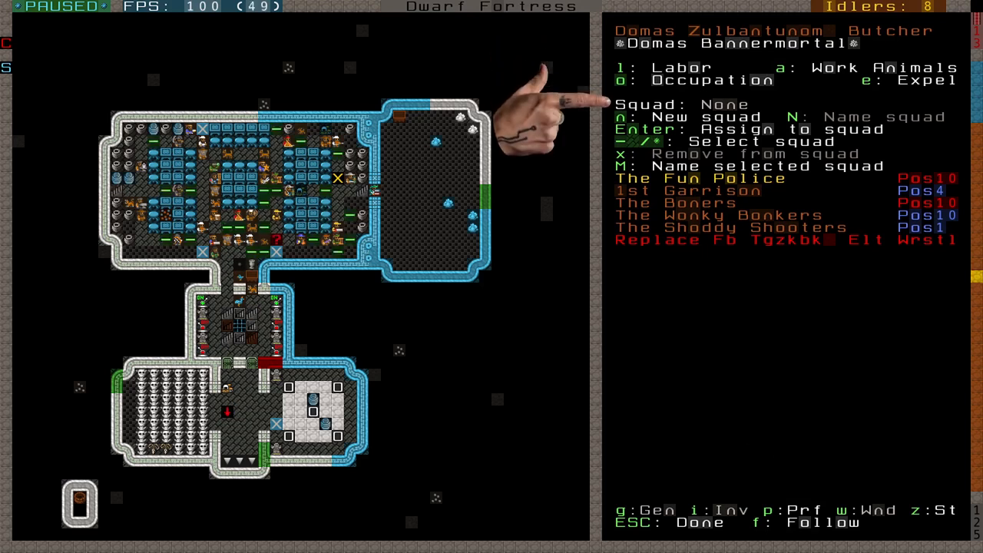
mouse_move(553, 231)
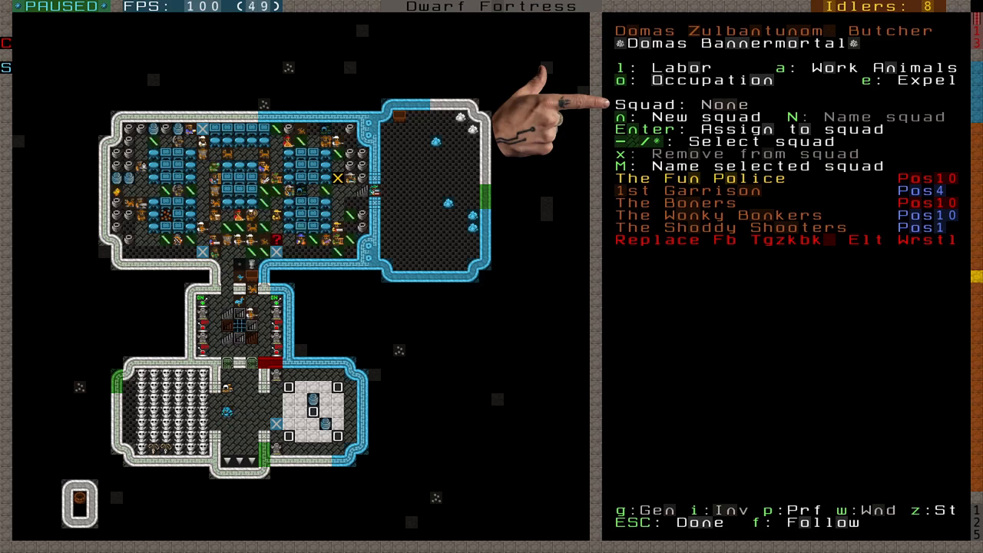
mouse_move(553, 184)
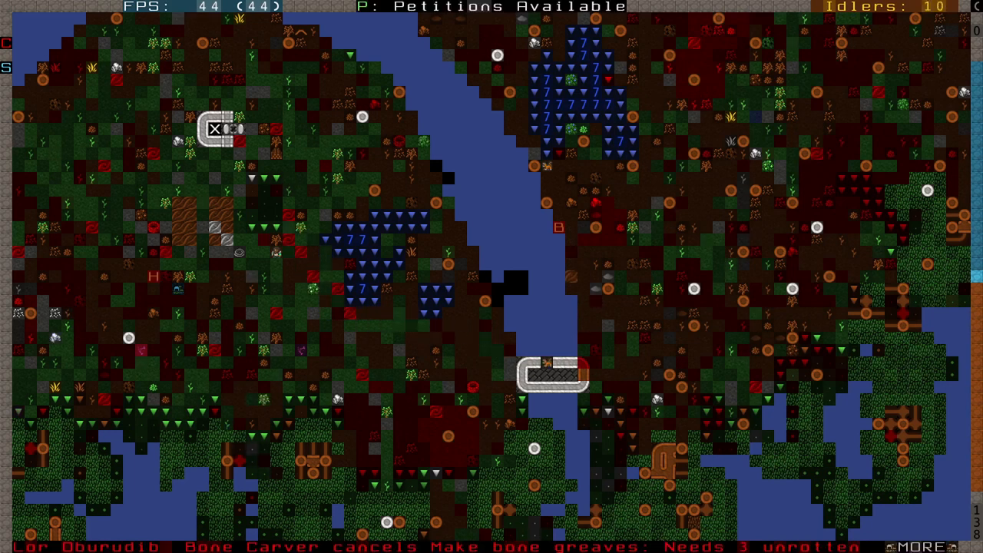
Pause the game on the fortress surface map
key(space)
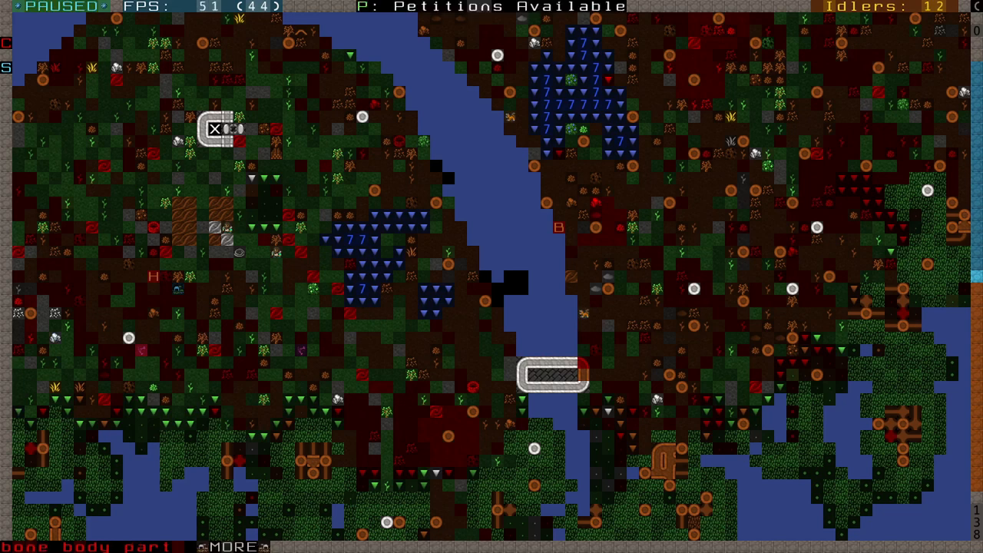